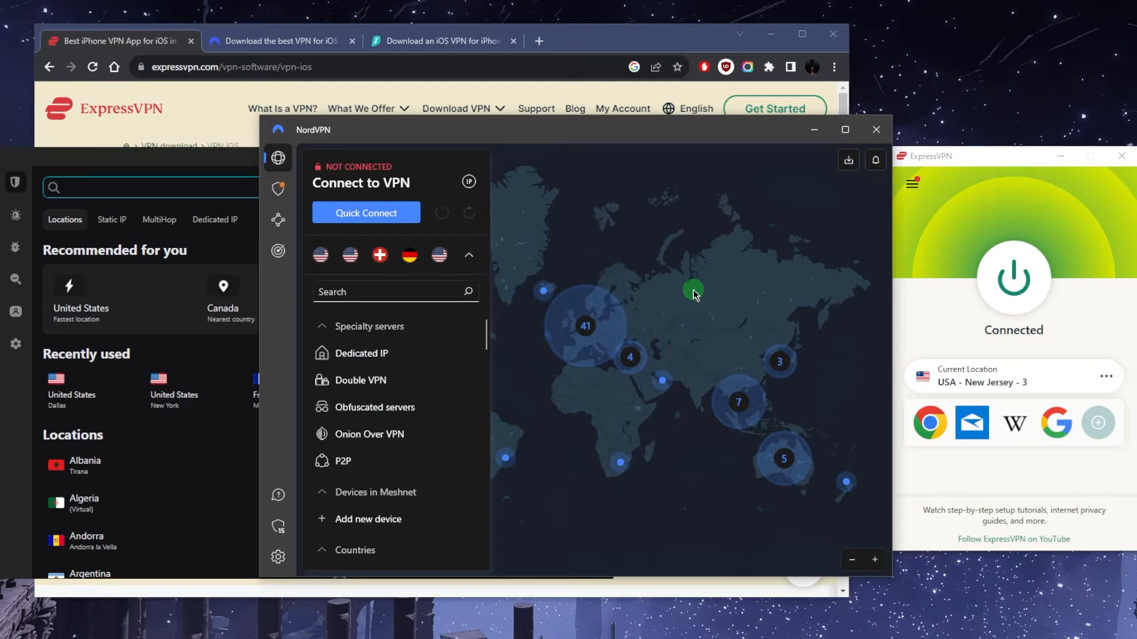
mouse_move(887, 239)
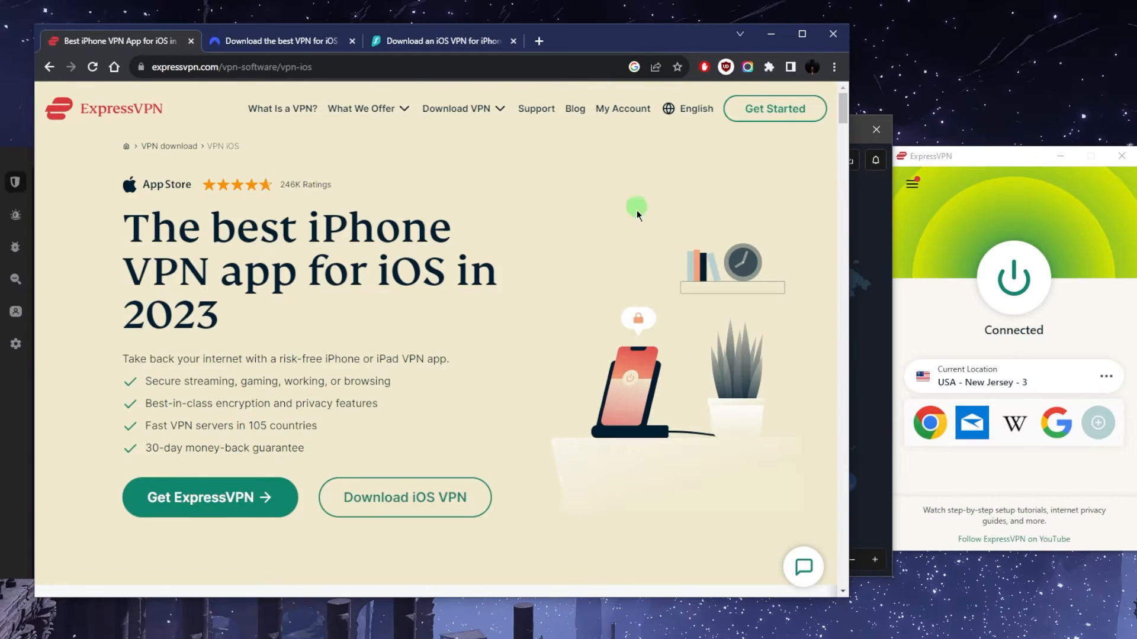
mouse_move(573, 289)
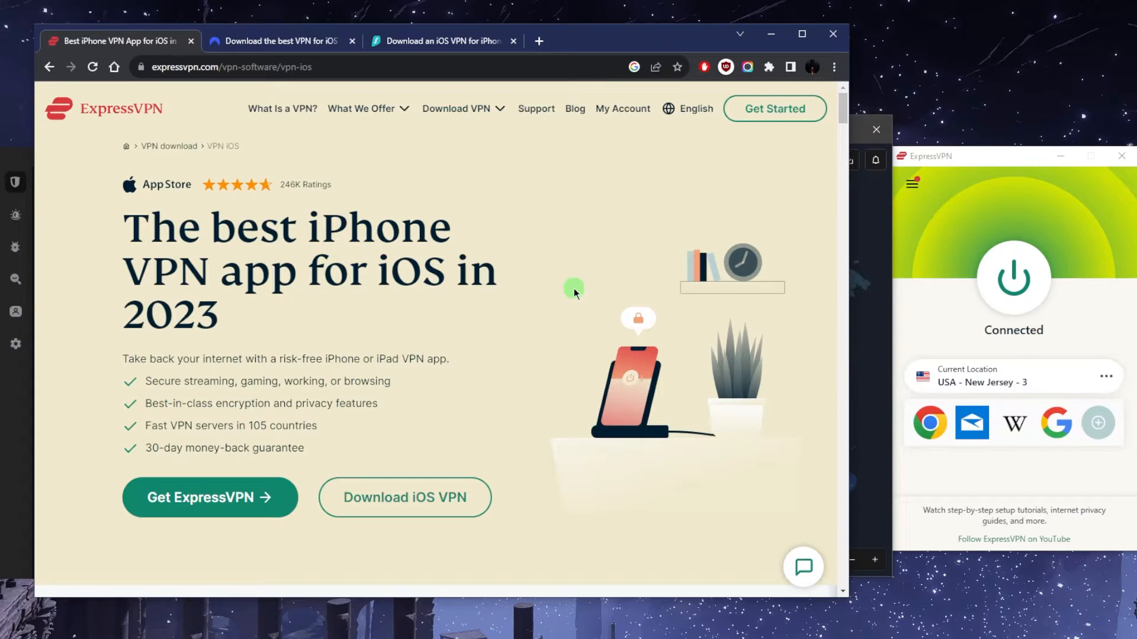
mouse_move(962, 216)
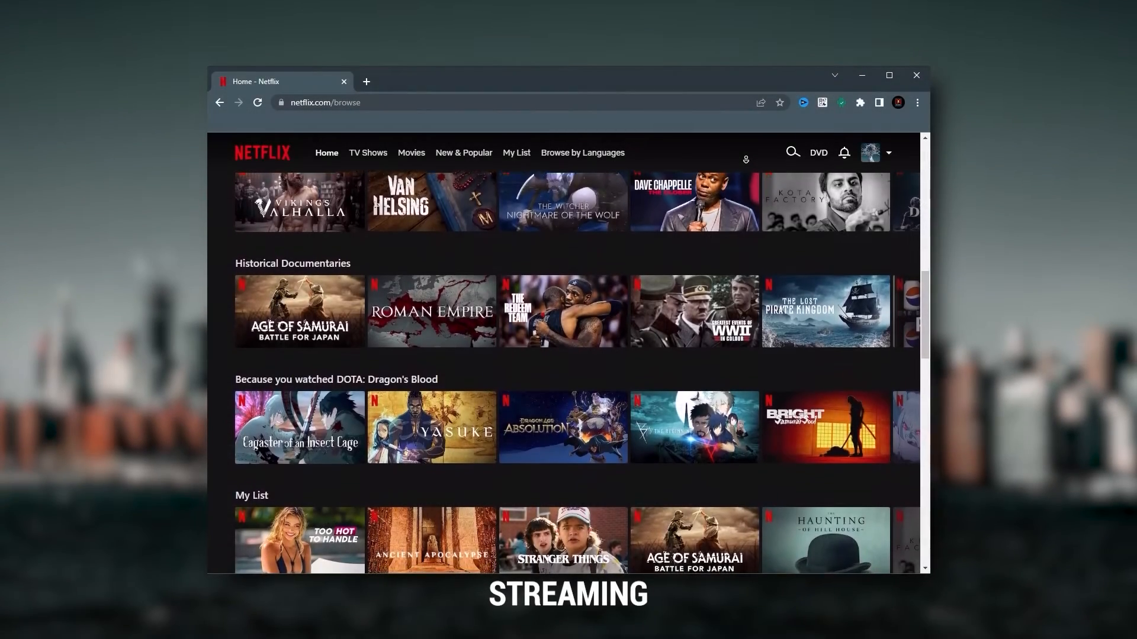
Show ExpressVPN's All Locations list grouped into four world regions (3,000+ servers, 105 countries).
scroll("down", 3)
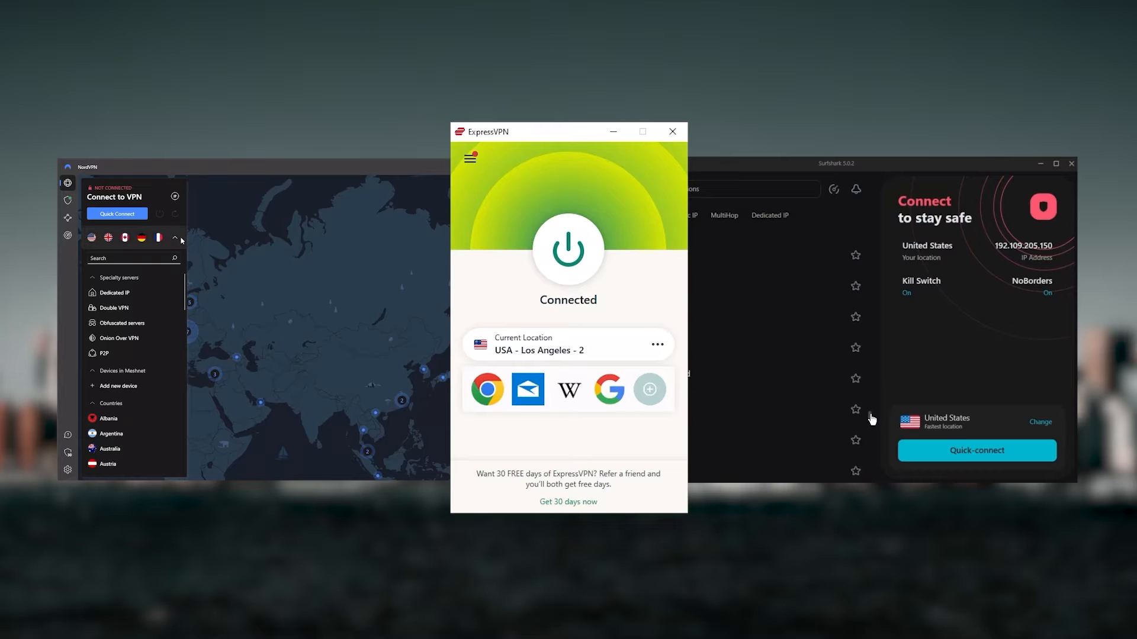
left_click(174, 238)
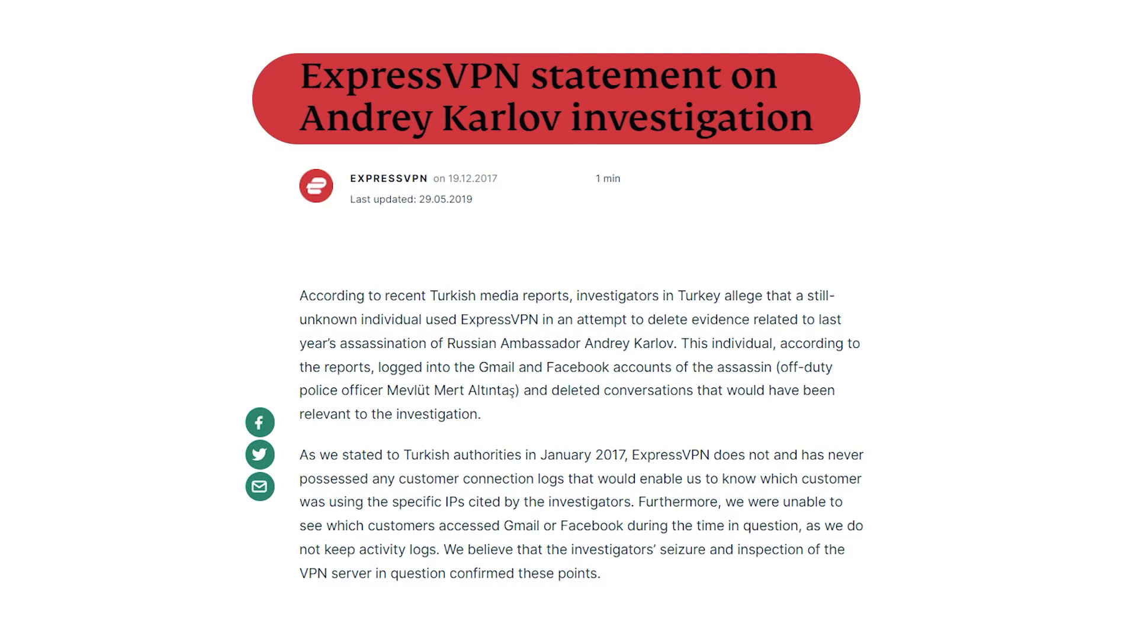
scroll("down", 3)
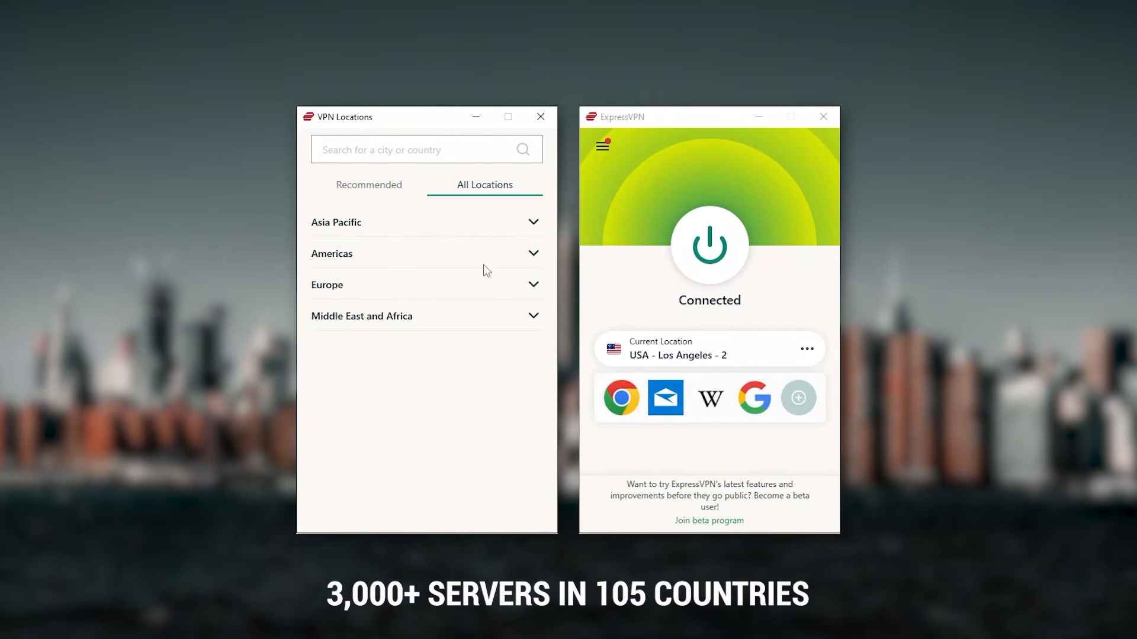
Expand the Americas region and browse through its available countries.
left_click(331, 253)
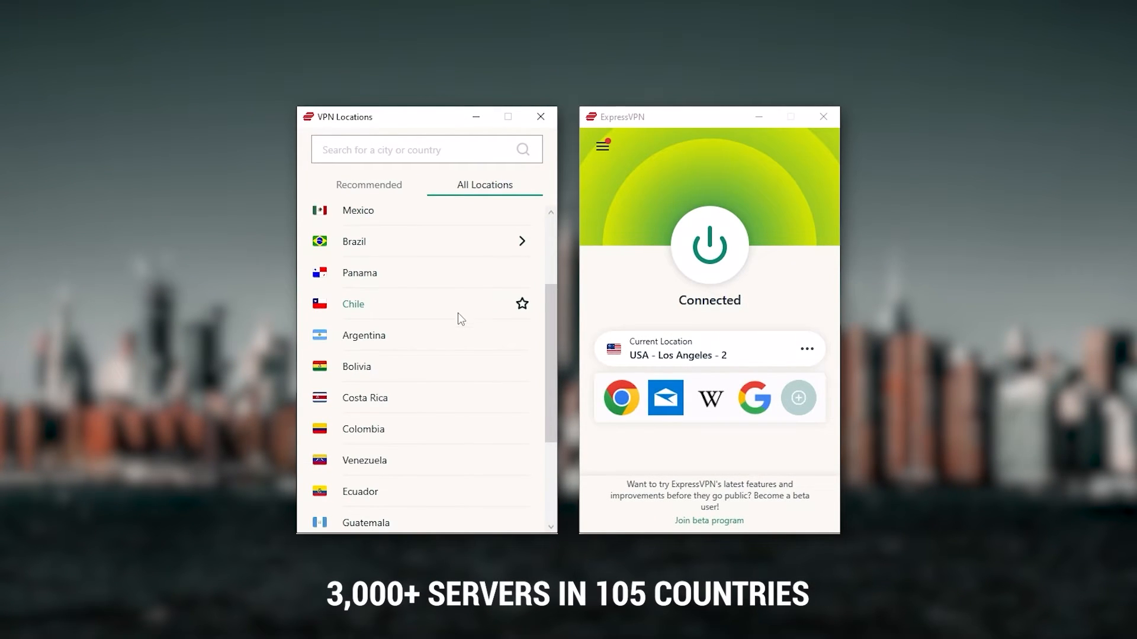
scroll("down", 3)
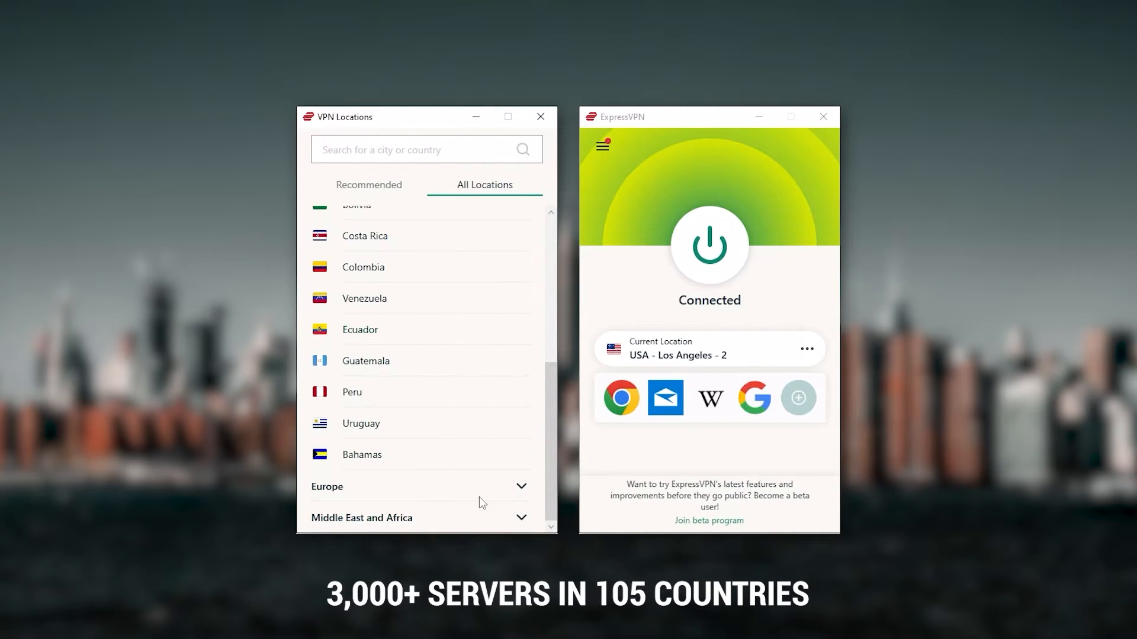
scroll("down", 3)
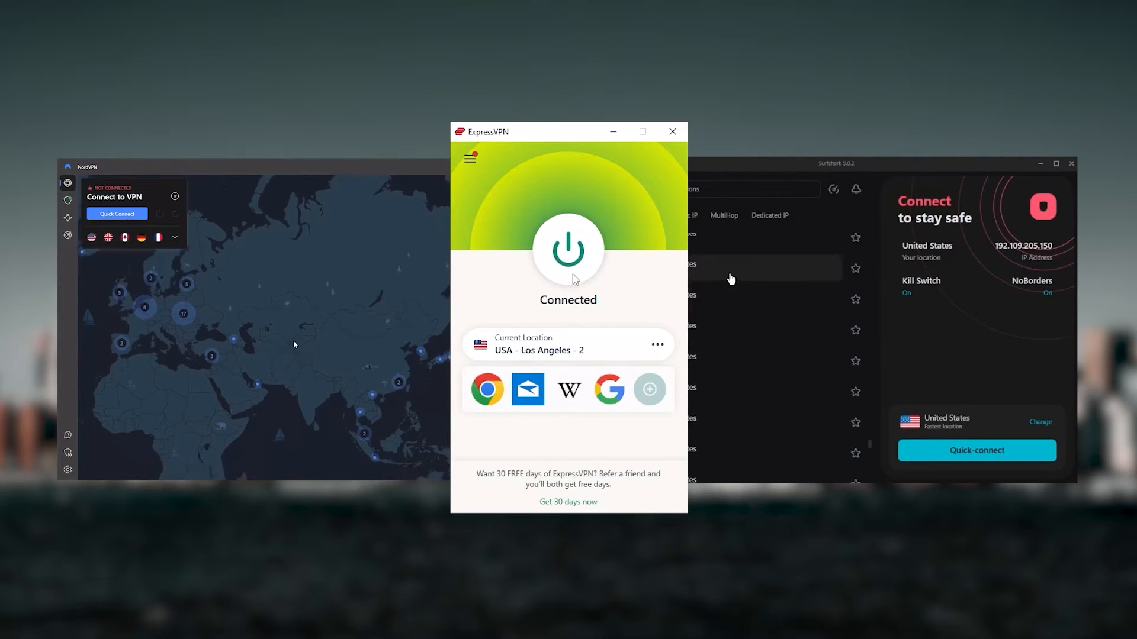
Briefly list NordVPN's server countries, pan the map toward Greenland, then go to Threat Protection.
left_click(976, 450)
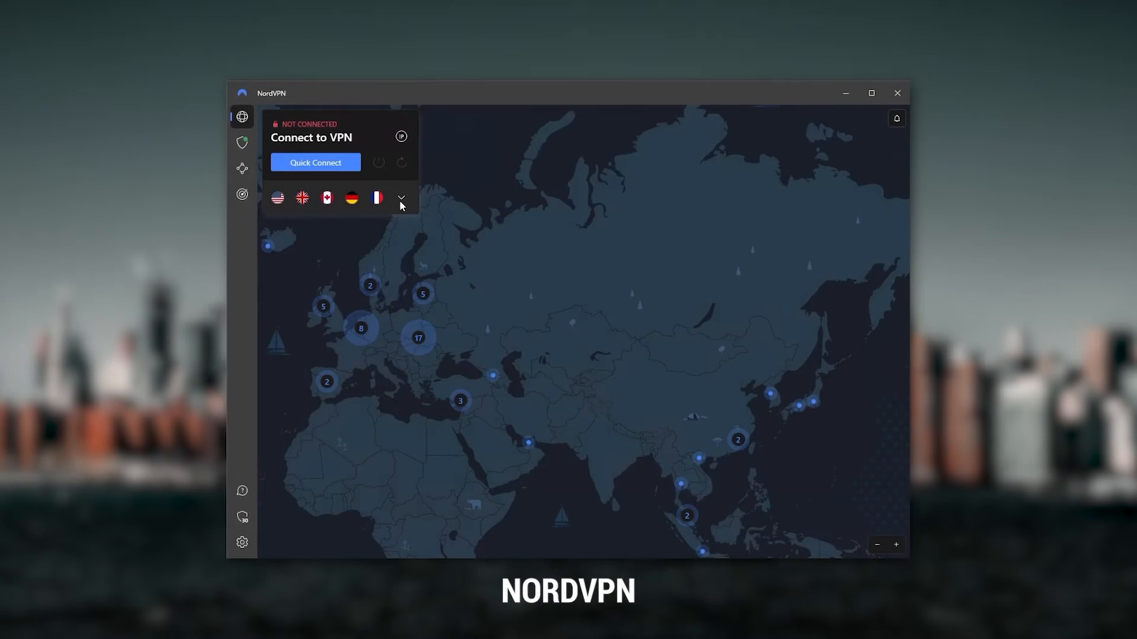
left_click(400, 198)
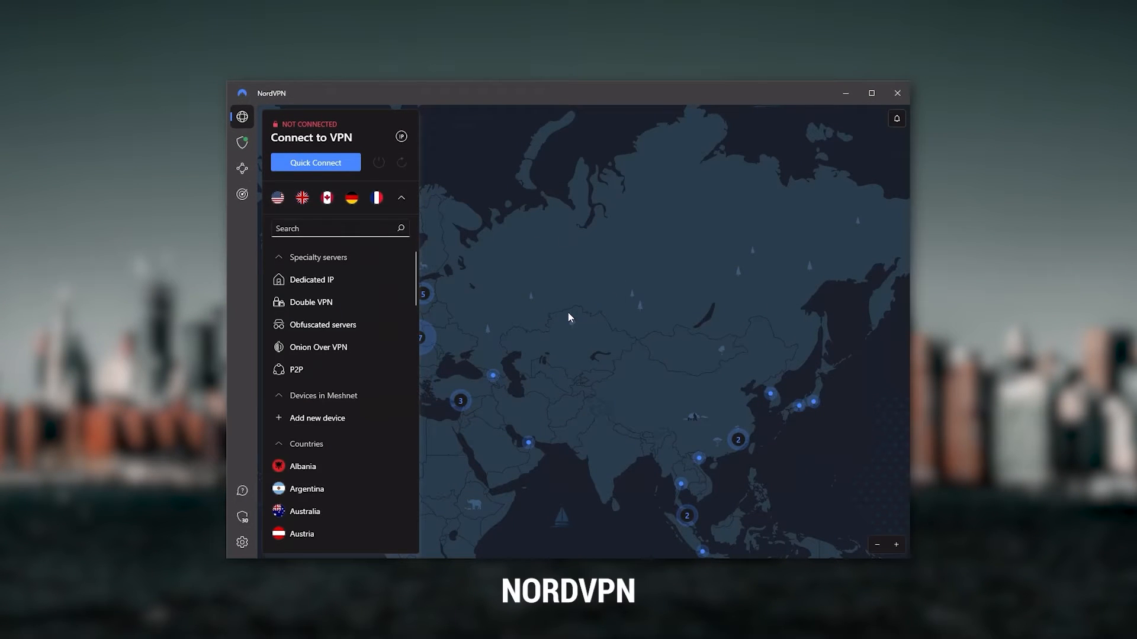
left_click(400, 198)
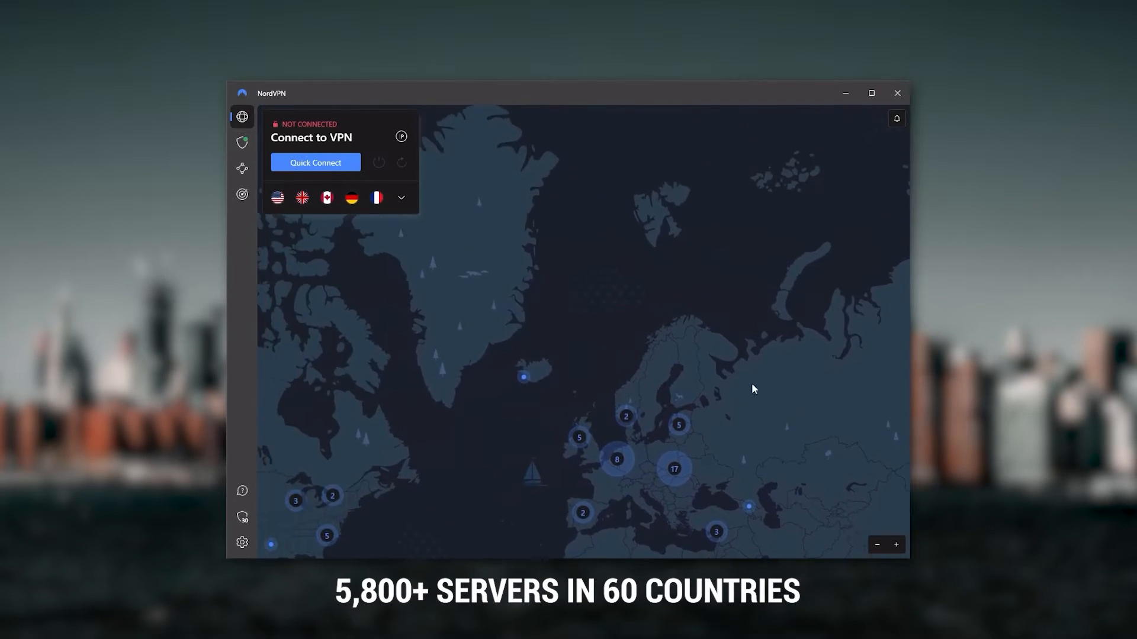
left_click_drag(752, 390, 534, 400)
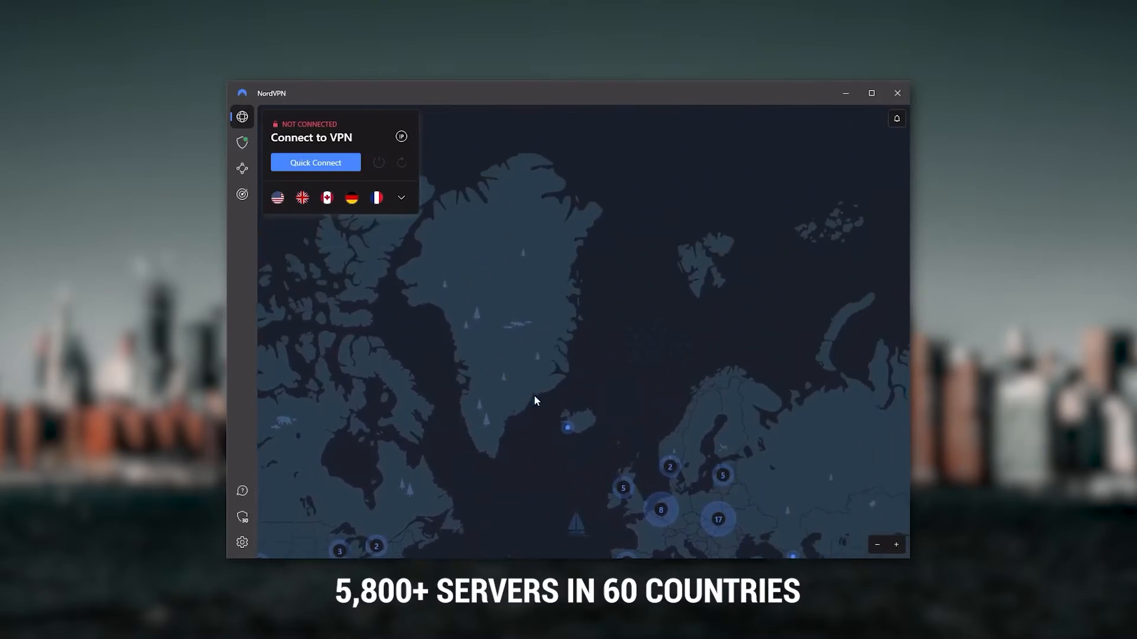
left_click(242, 144)
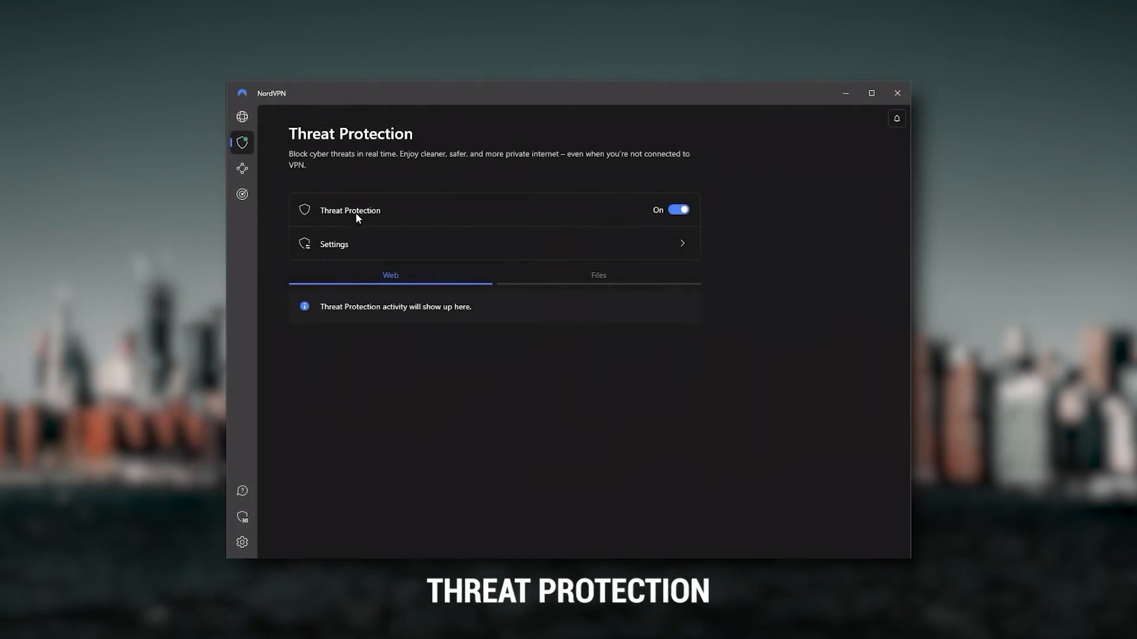
mouse_move(477, 223)
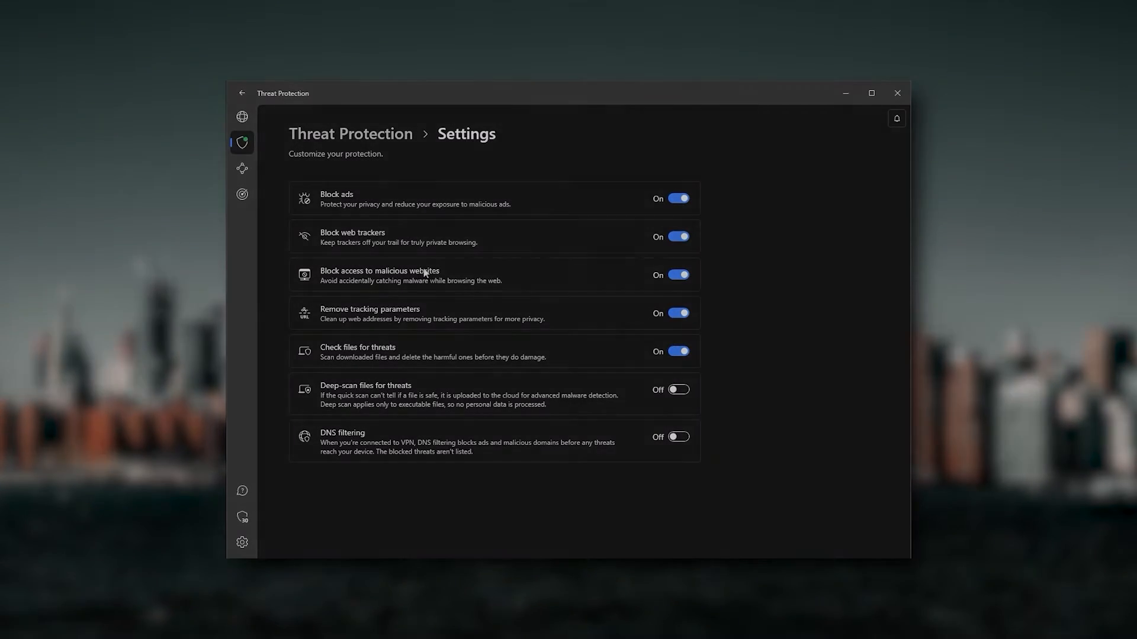
Leave Threat Protection and return to NordVPN's server map with the list expanded.
left_click(241, 116)
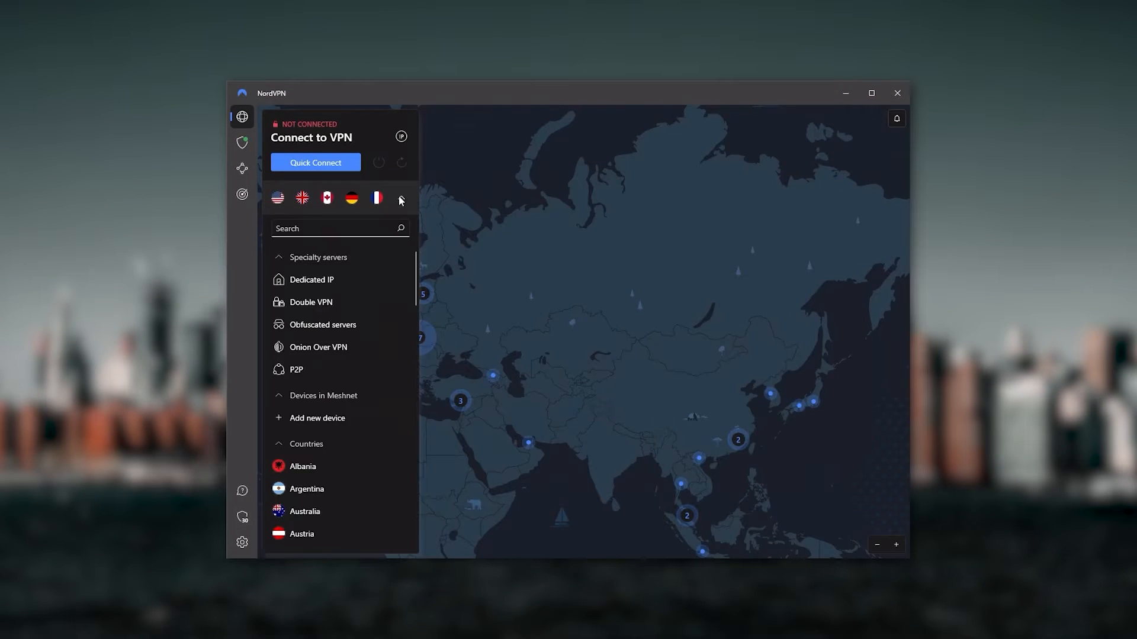
left_click(399, 197)
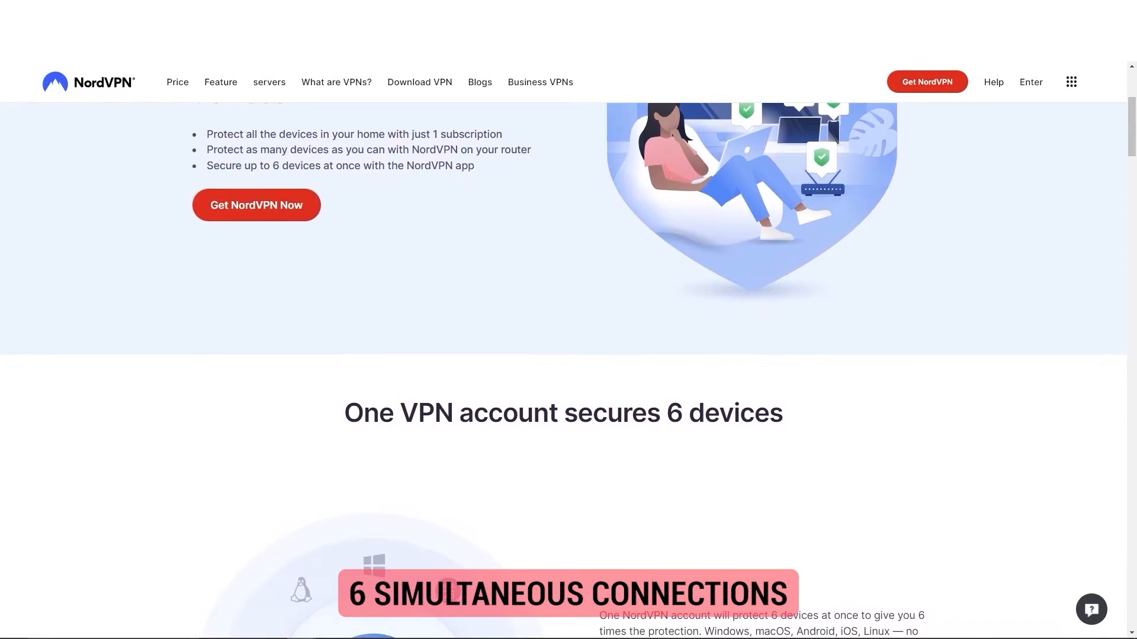
scroll("down", 3)
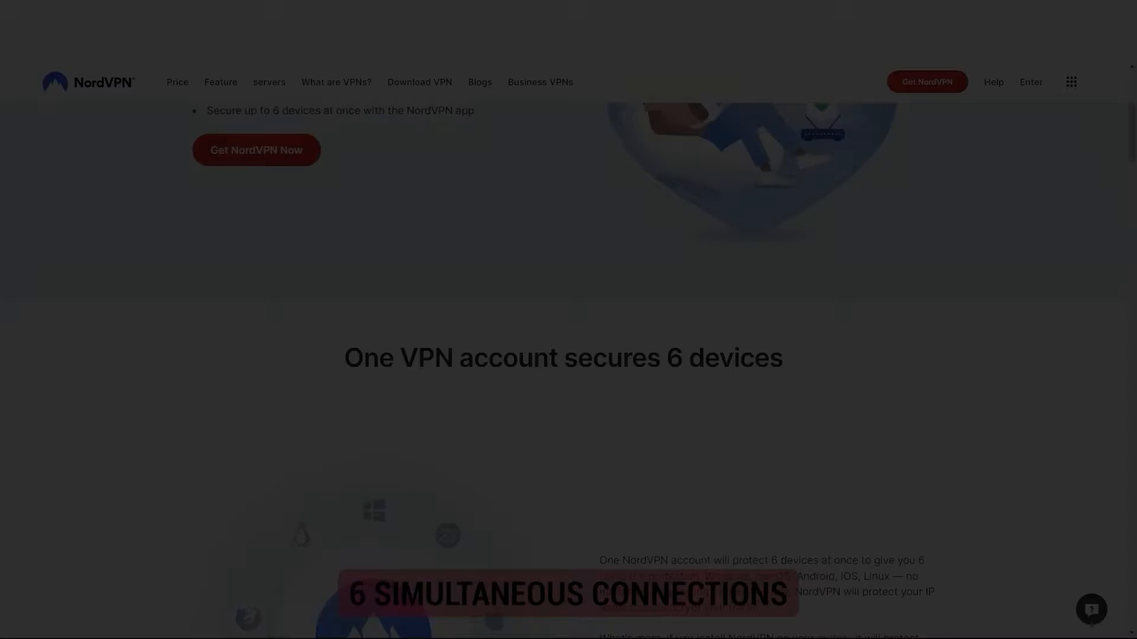
left_click(256, 150)
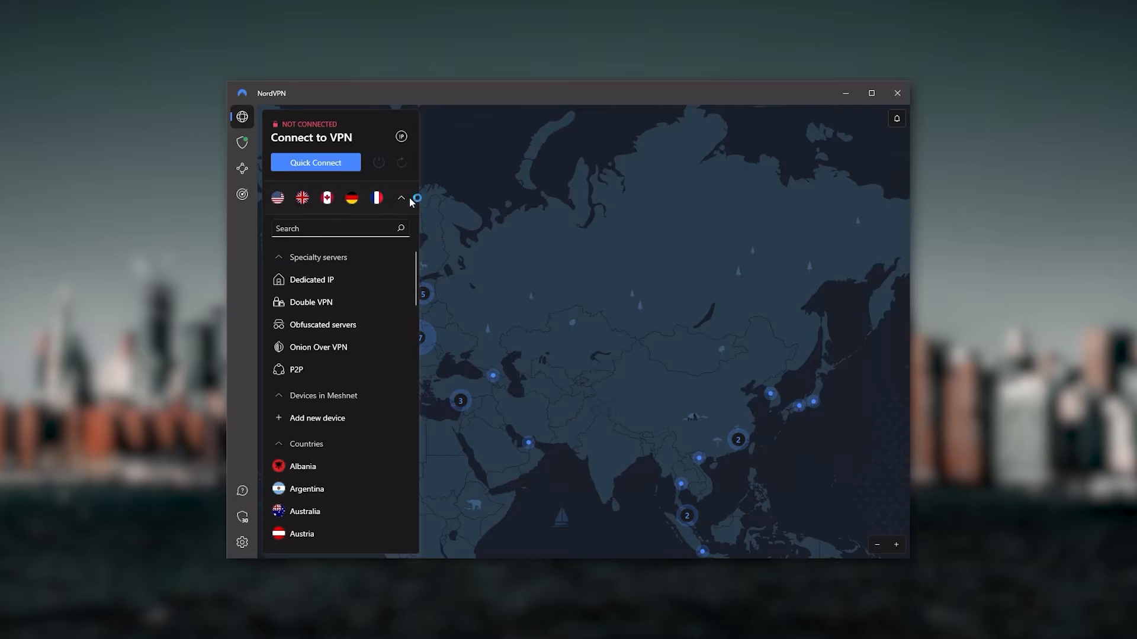
left_click(399, 198)
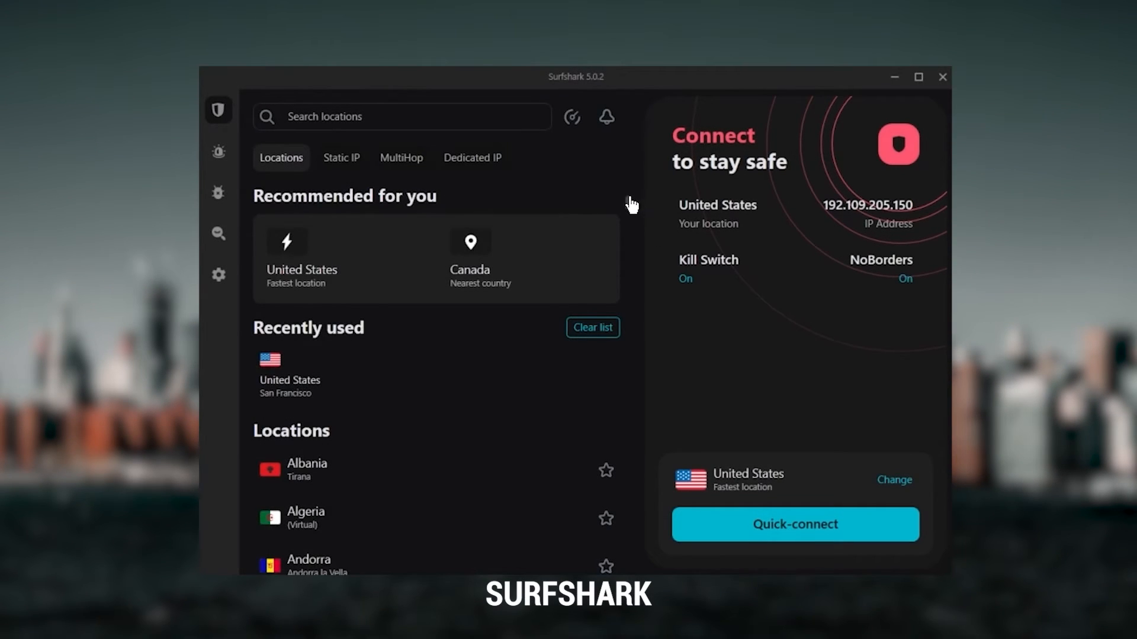
scroll("down", 3)
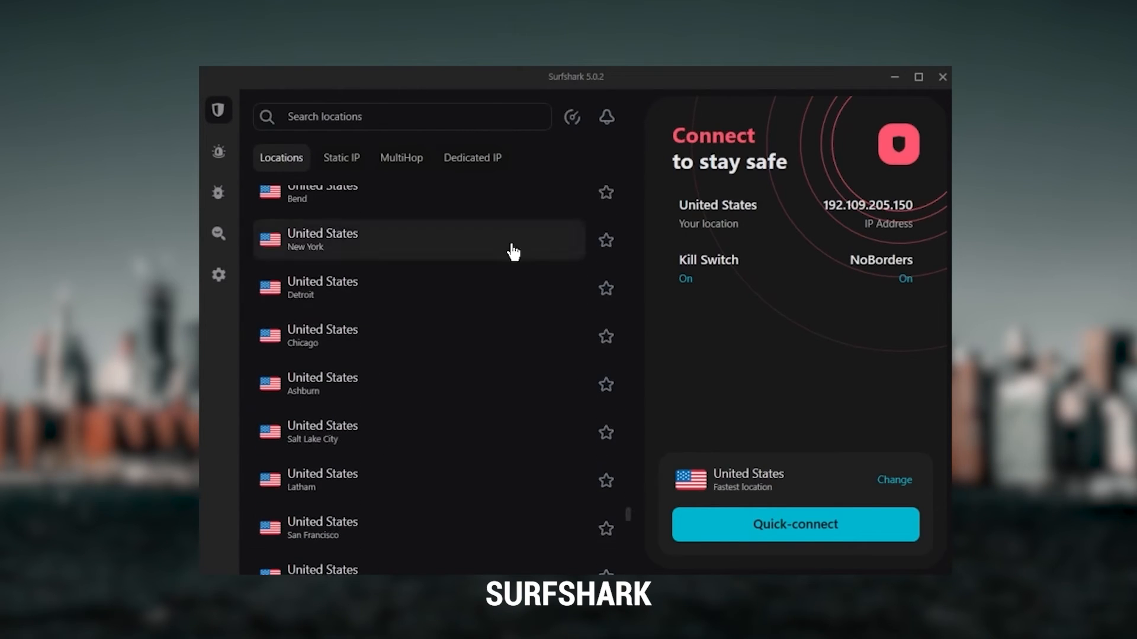
left_click(793, 525)
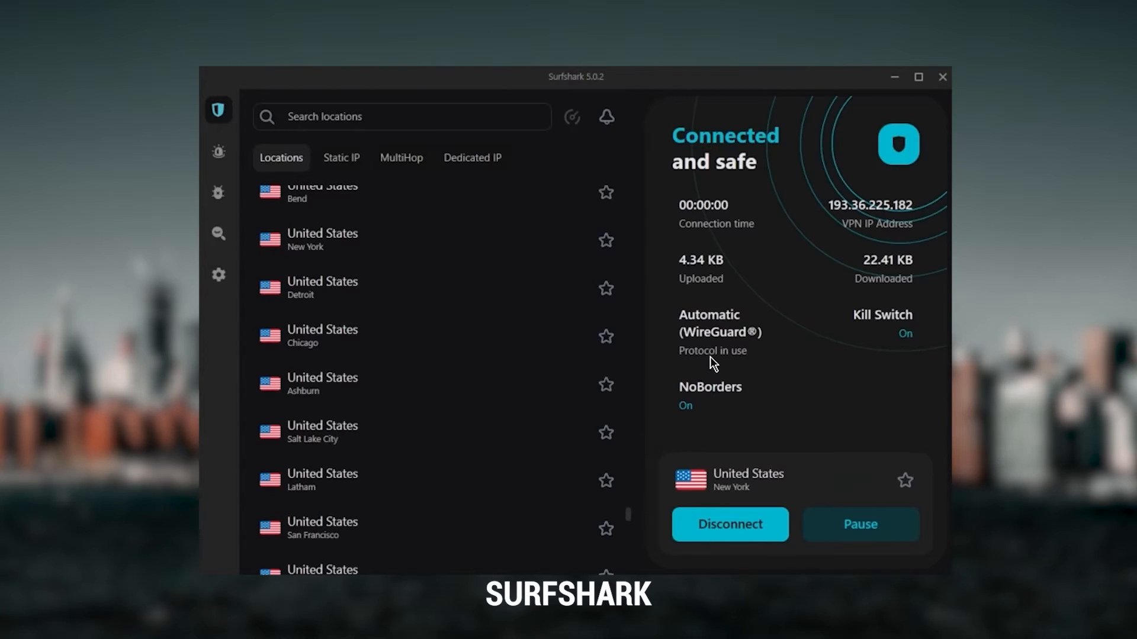
left_click(729, 525)
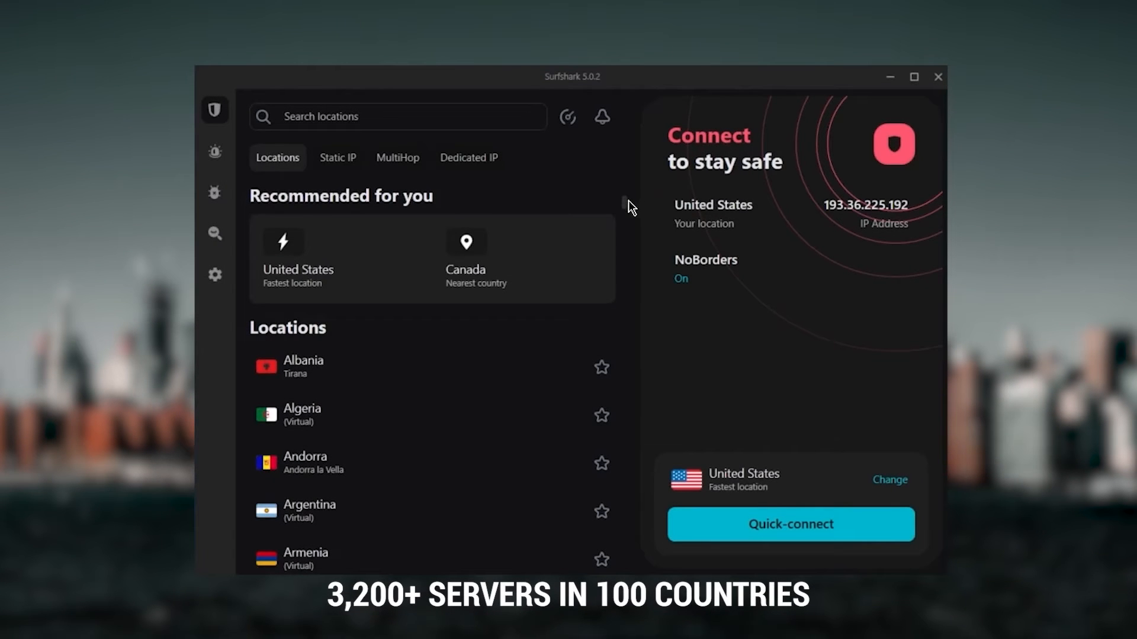
scroll("down", 3)
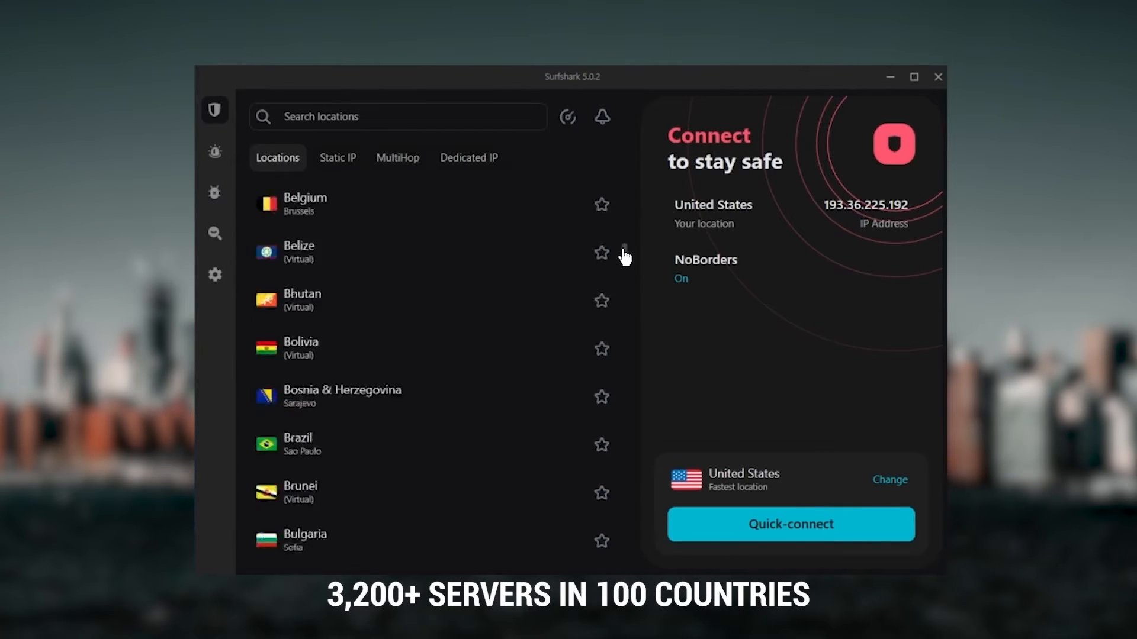
left_click(214, 274)
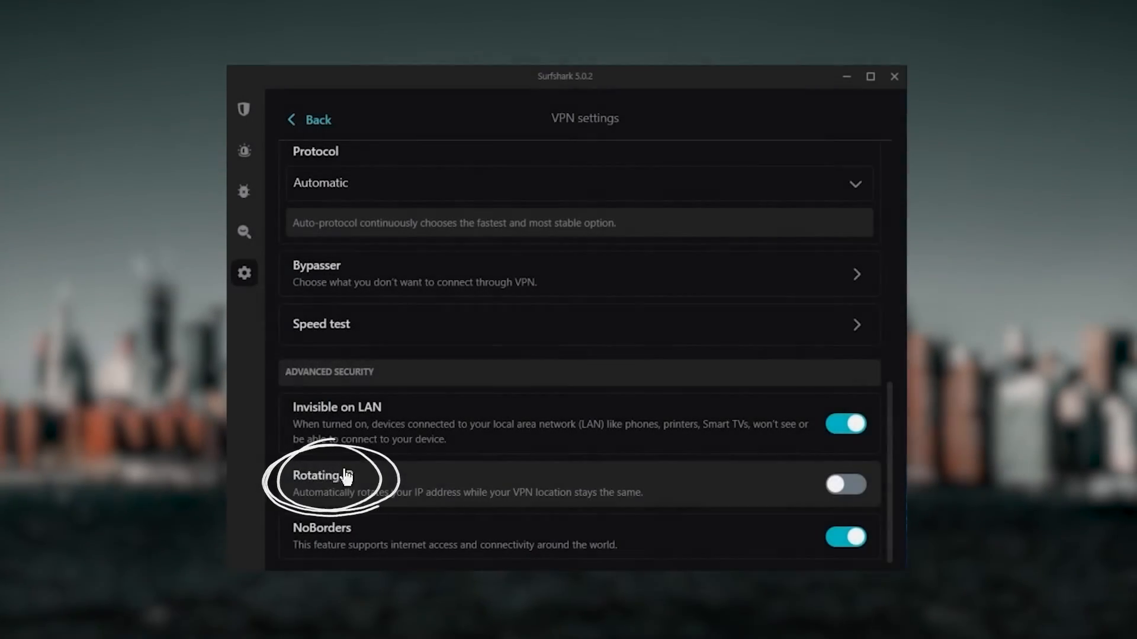
Switch on Rotating IP under Advanced Security and return to the location list.
left_click(844, 485)
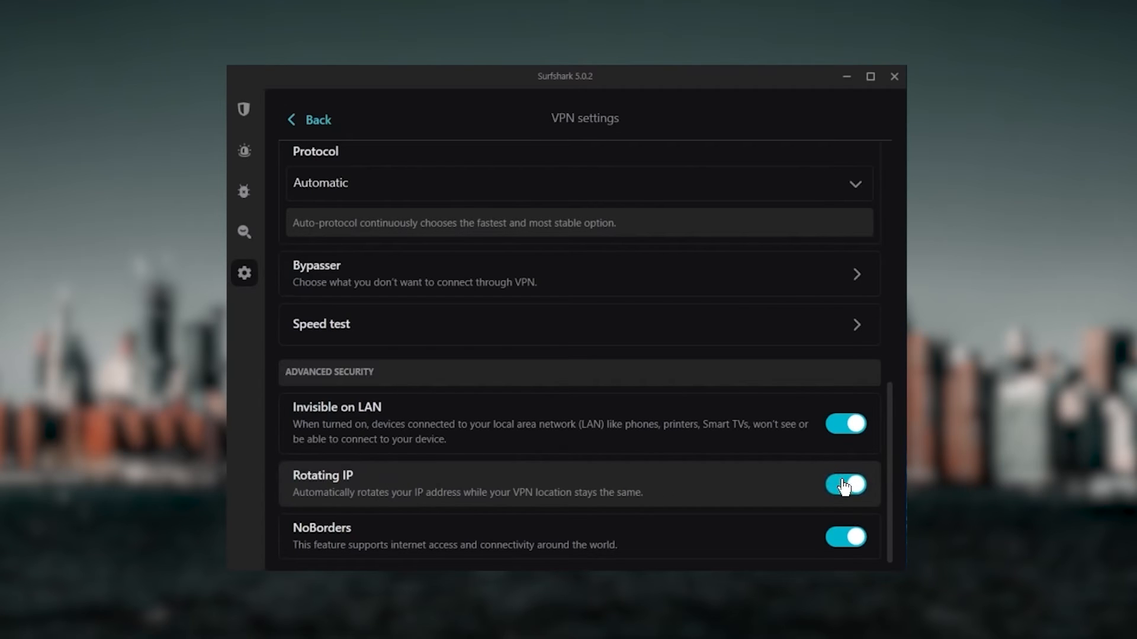
left_click(309, 120)
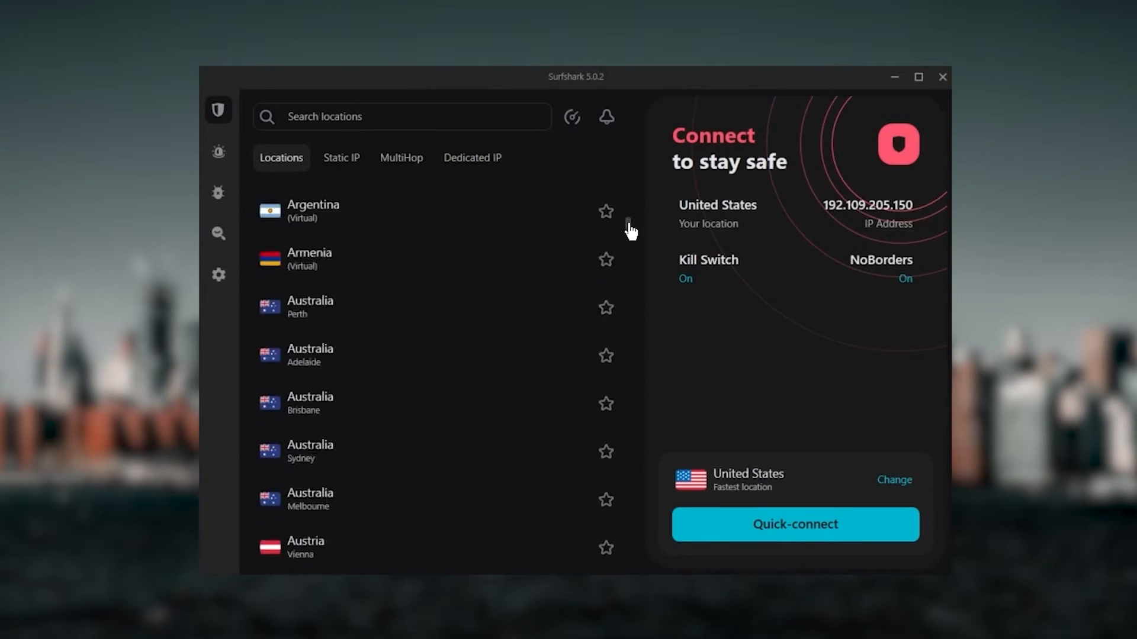
scroll("down", 3)
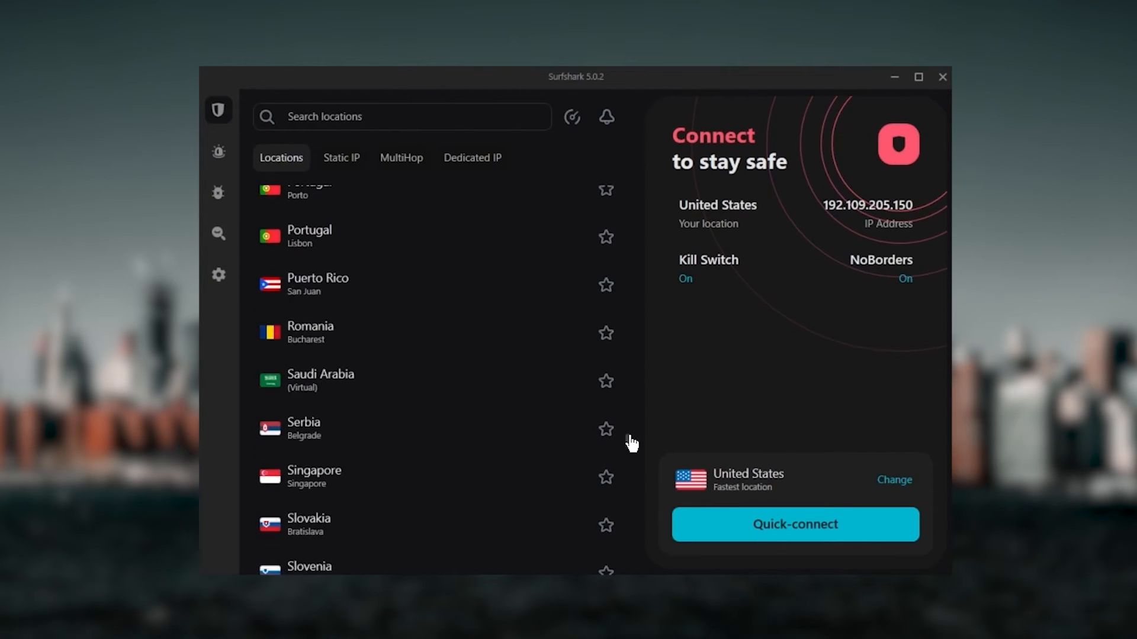
scroll("down", 3)
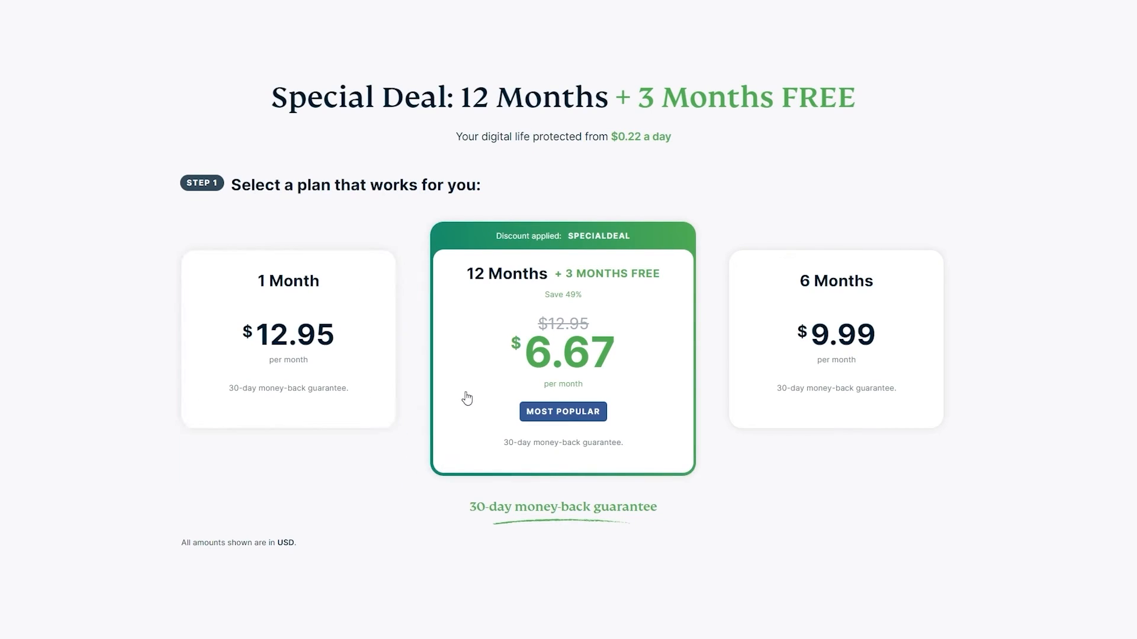
mouse_move(597, 482)
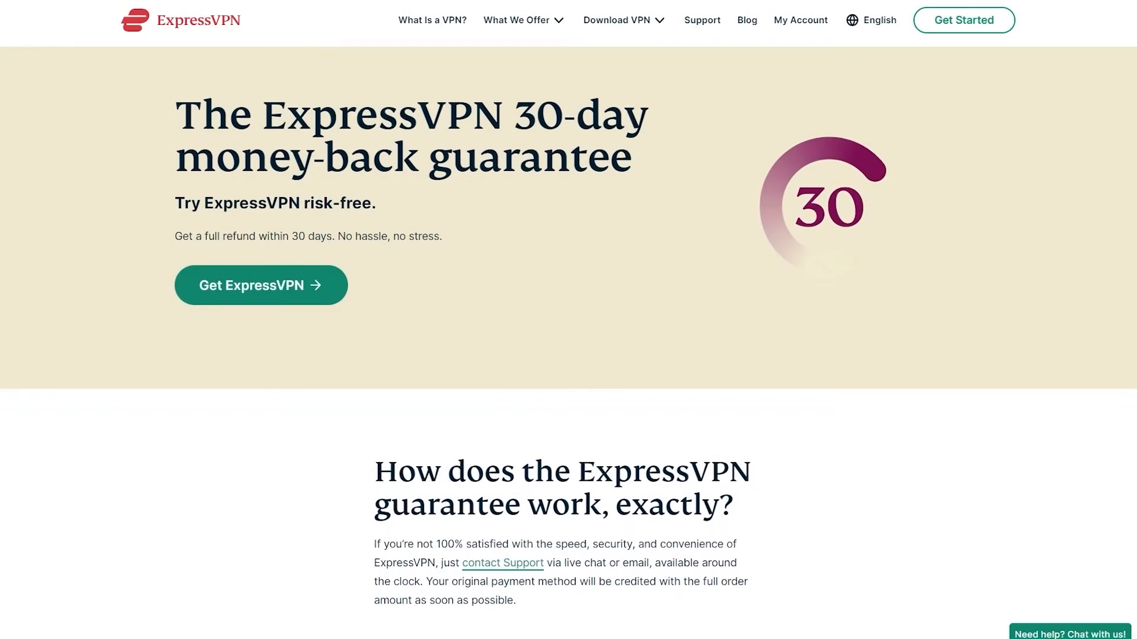
scroll("down", 3)
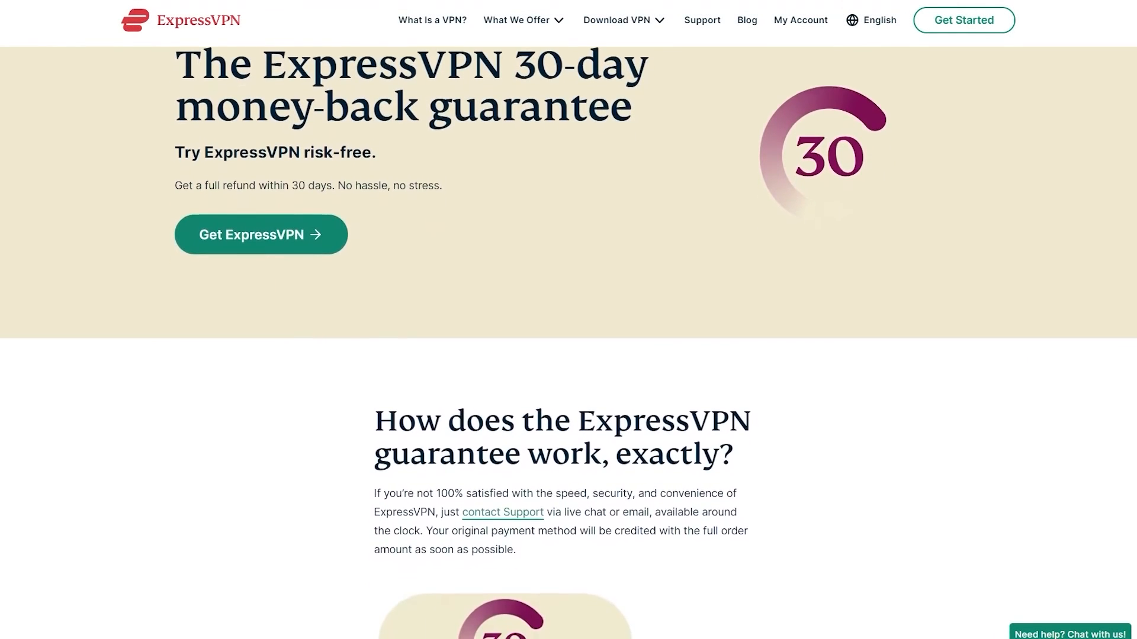
scroll("down", 3)
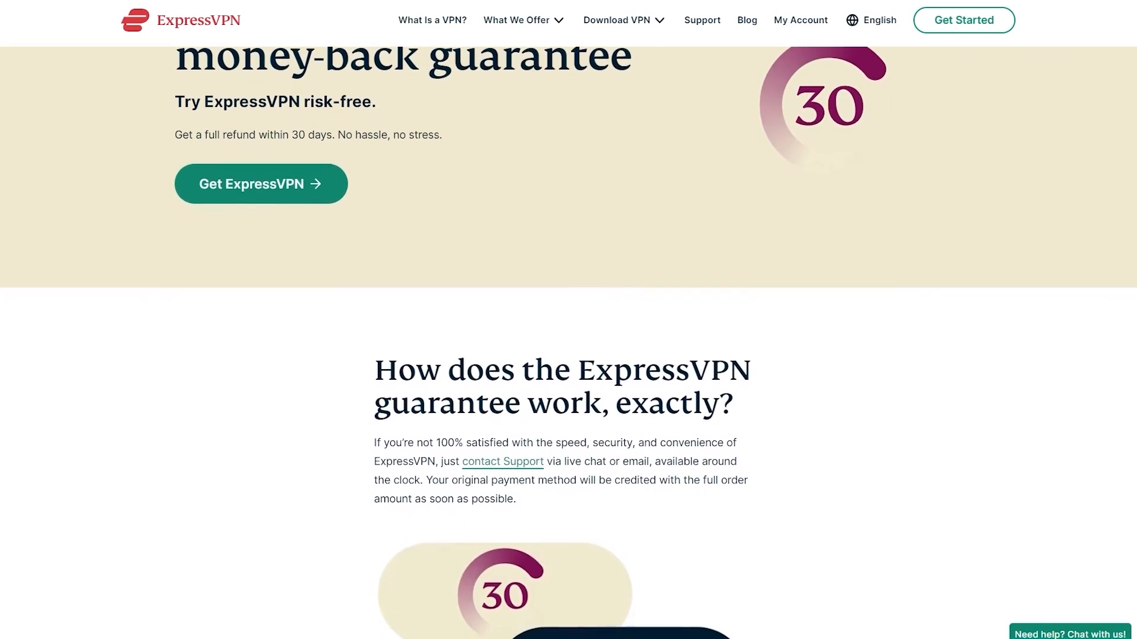
scroll("down", 3)
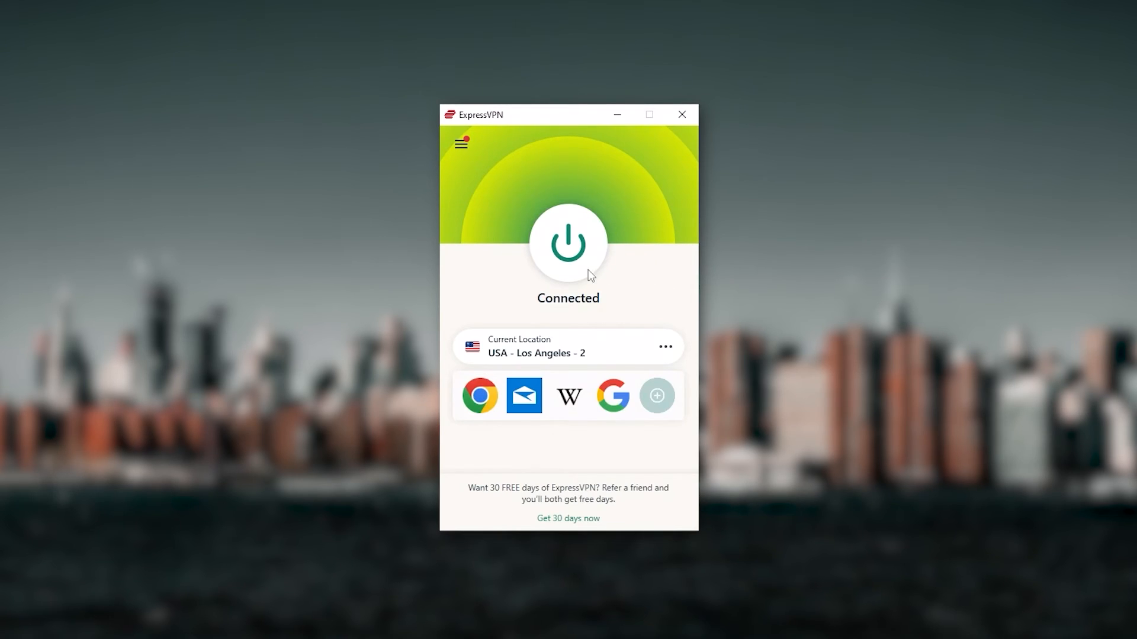
mouse_move(600, 312)
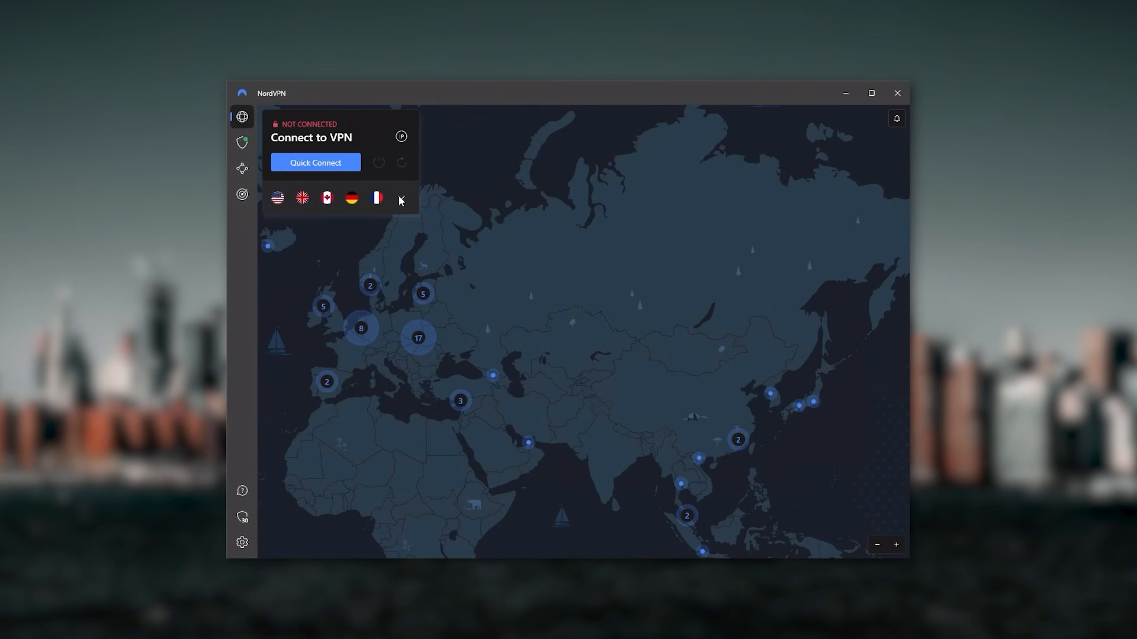
left_click(400, 198)
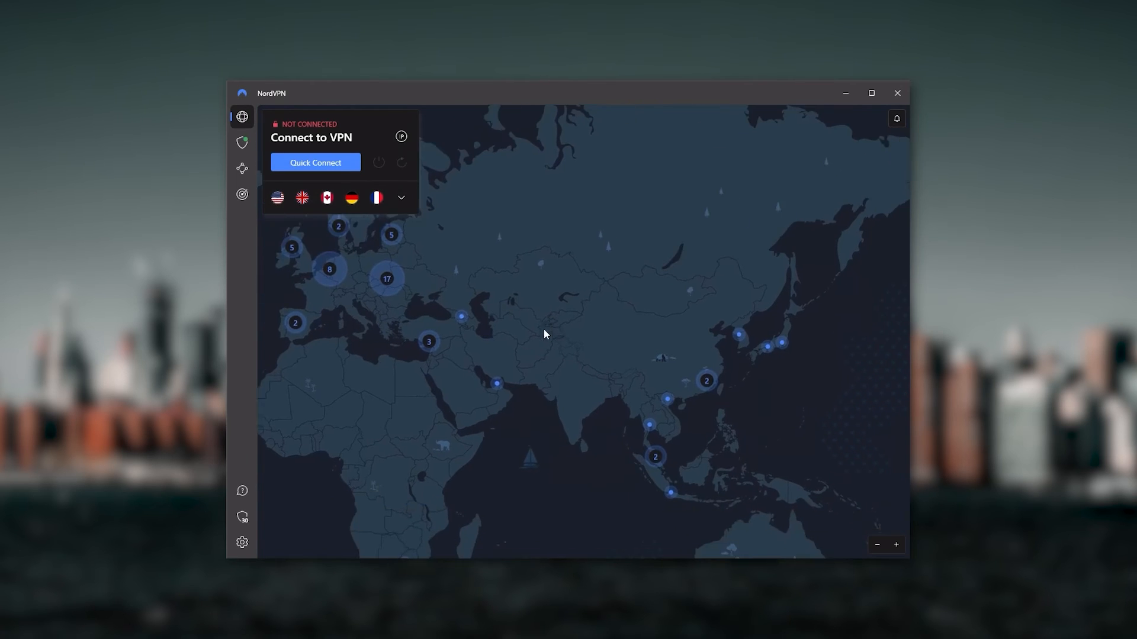
left_click_drag(545, 334, 719, 422)
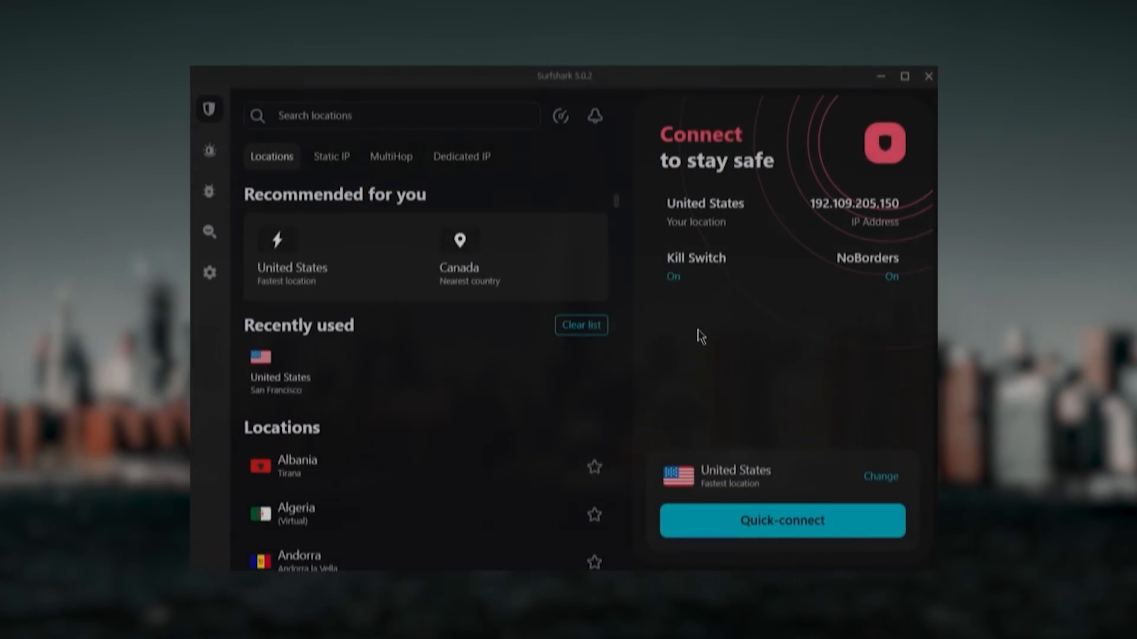
scroll("down", 3)
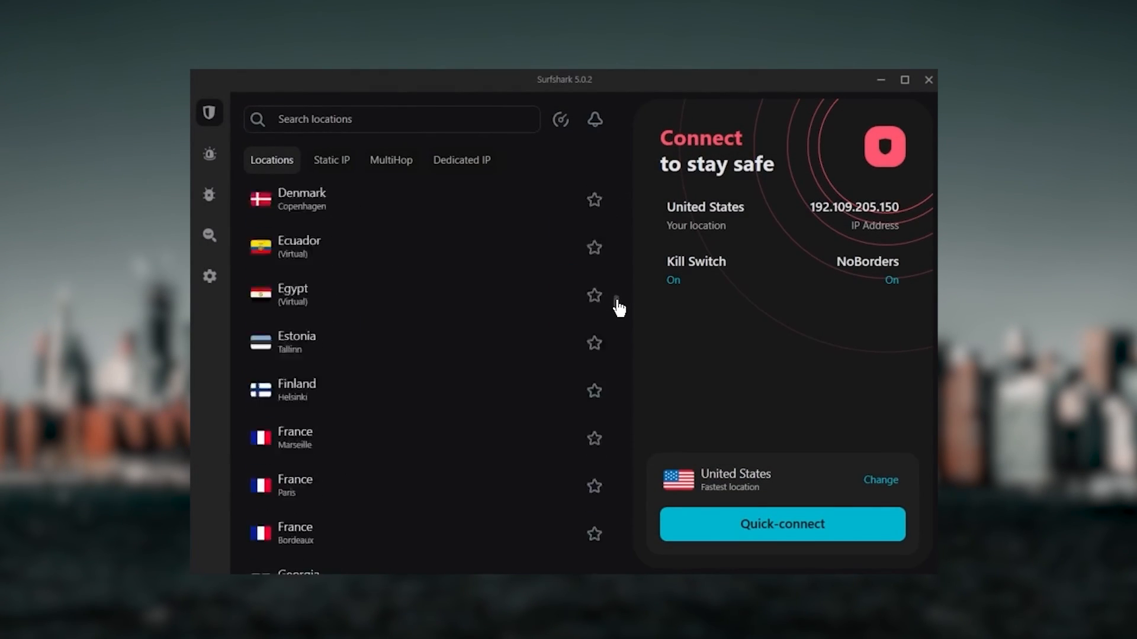
scroll("down", 3)
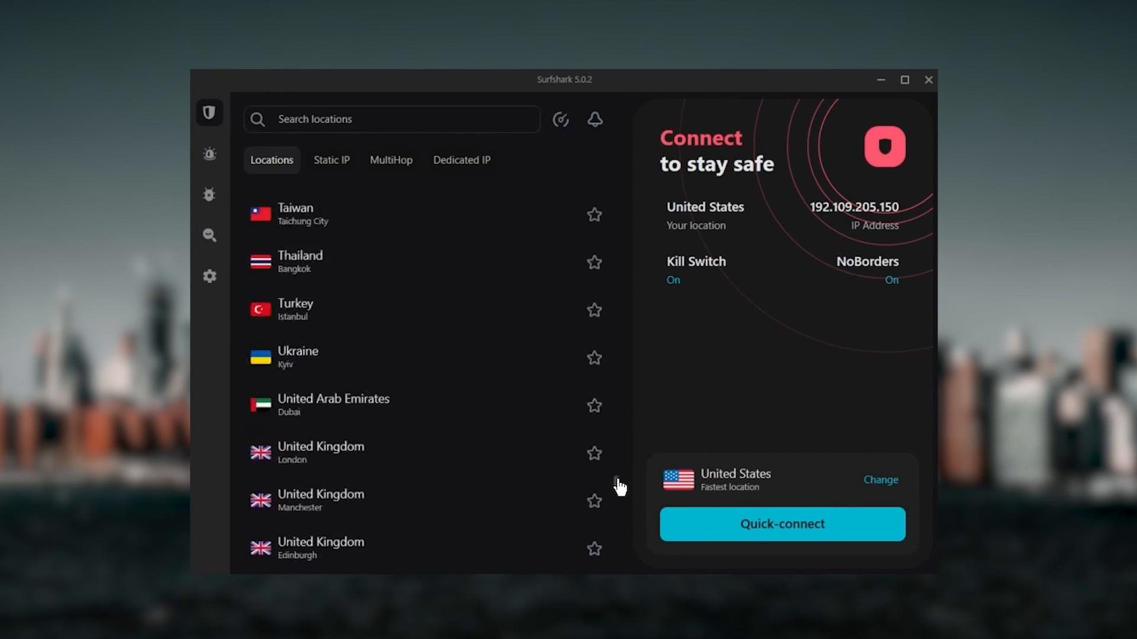
scroll("down", 3)
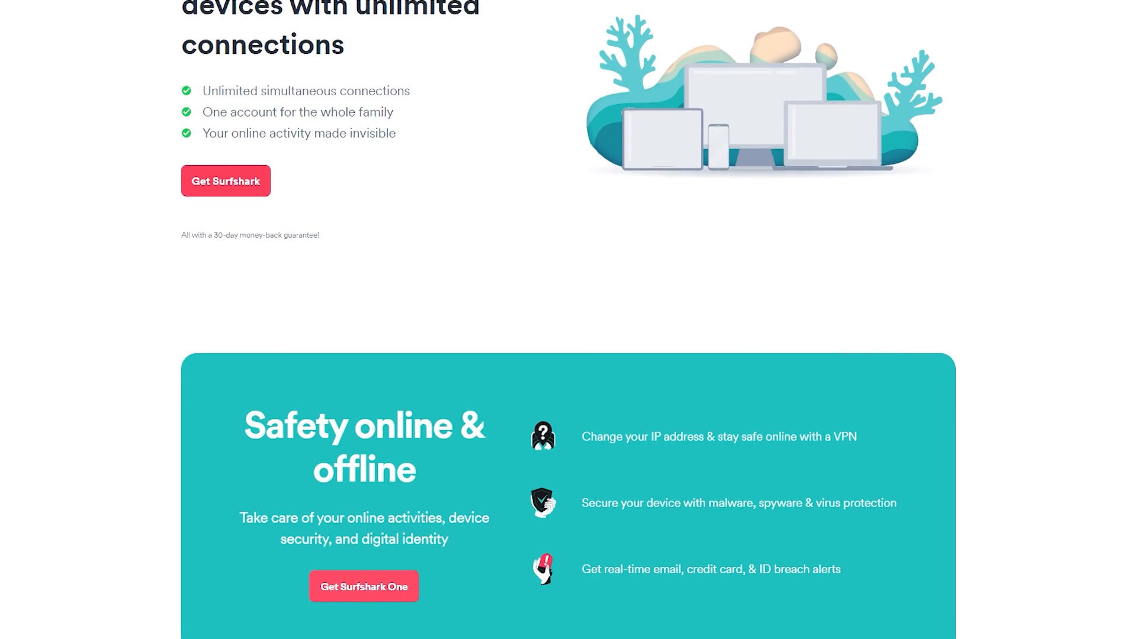
scroll("down", 3)
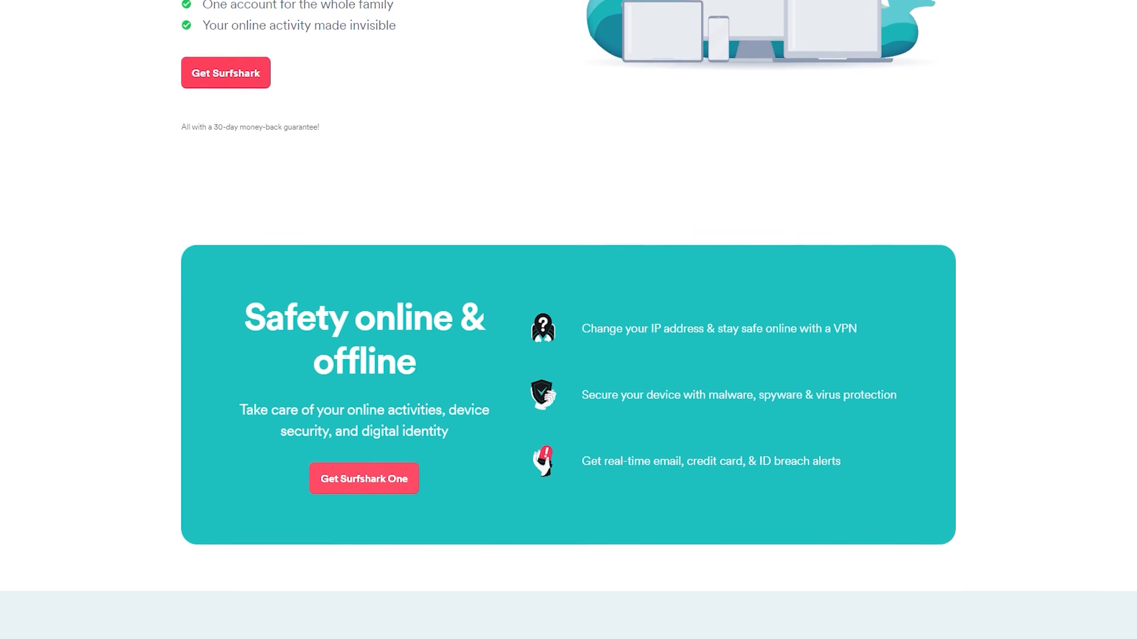
scroll("down", 3)
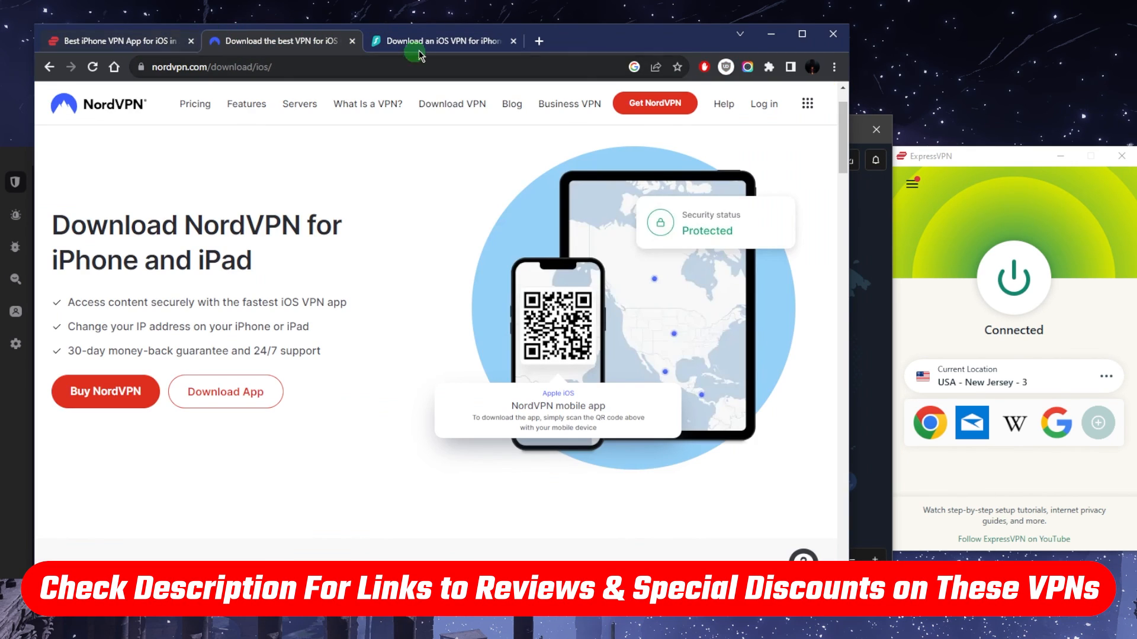
Show Surfshark's iOS VPN download page and highlight its 30-day money-back guarantee wording.
left_click(280, 40)
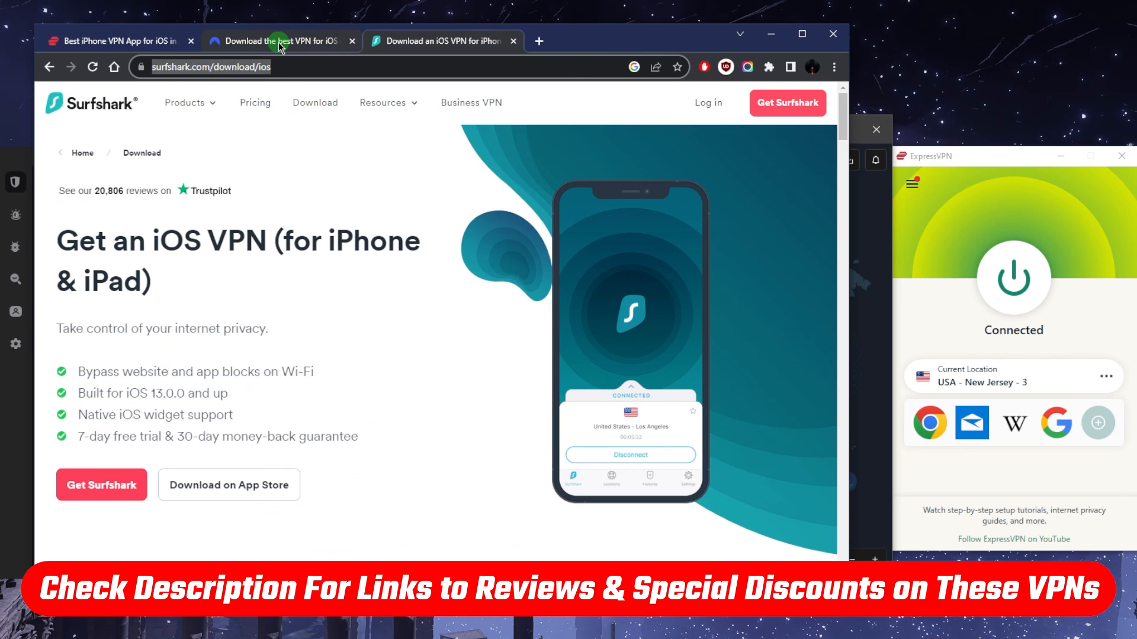
left_click(440, 40)
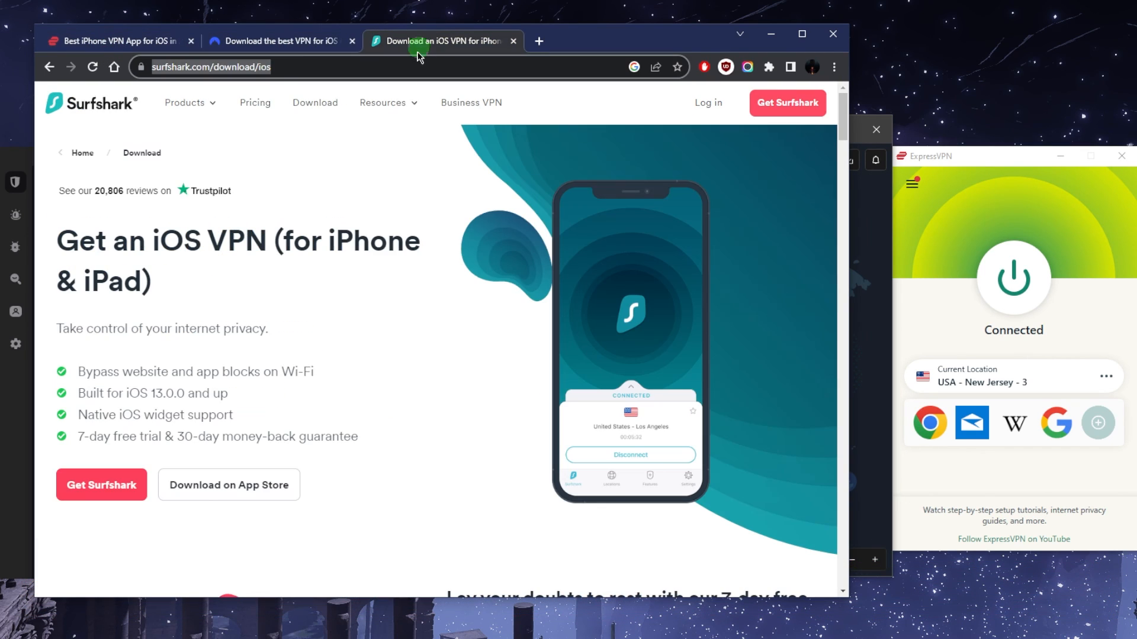
left_click_drag(172, 437, 358, 437)
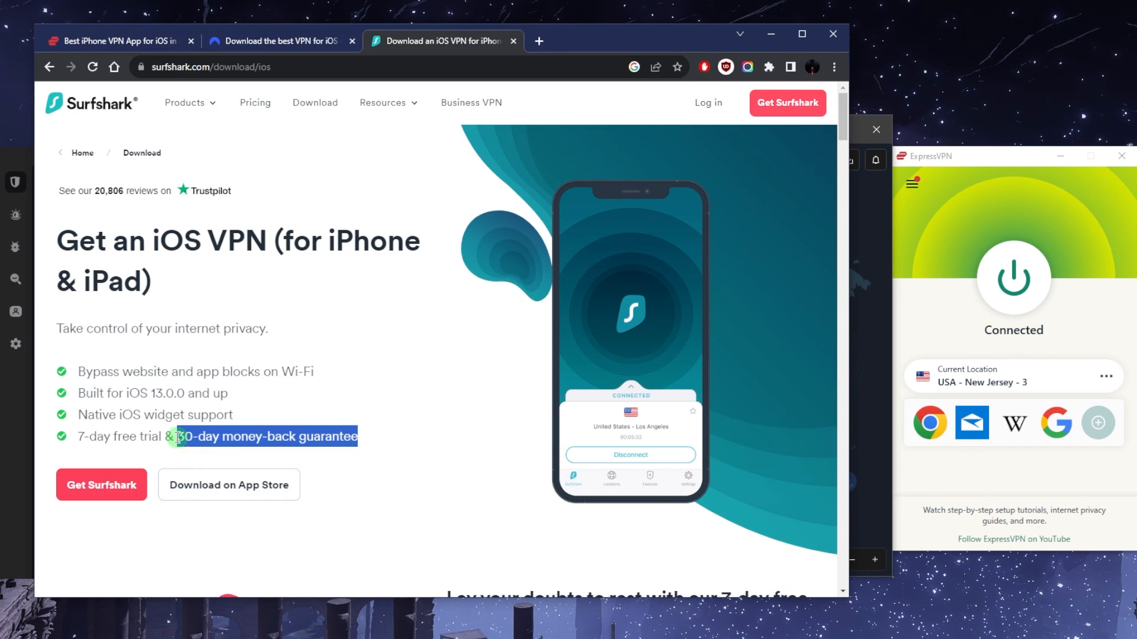
left_click(508, 317)
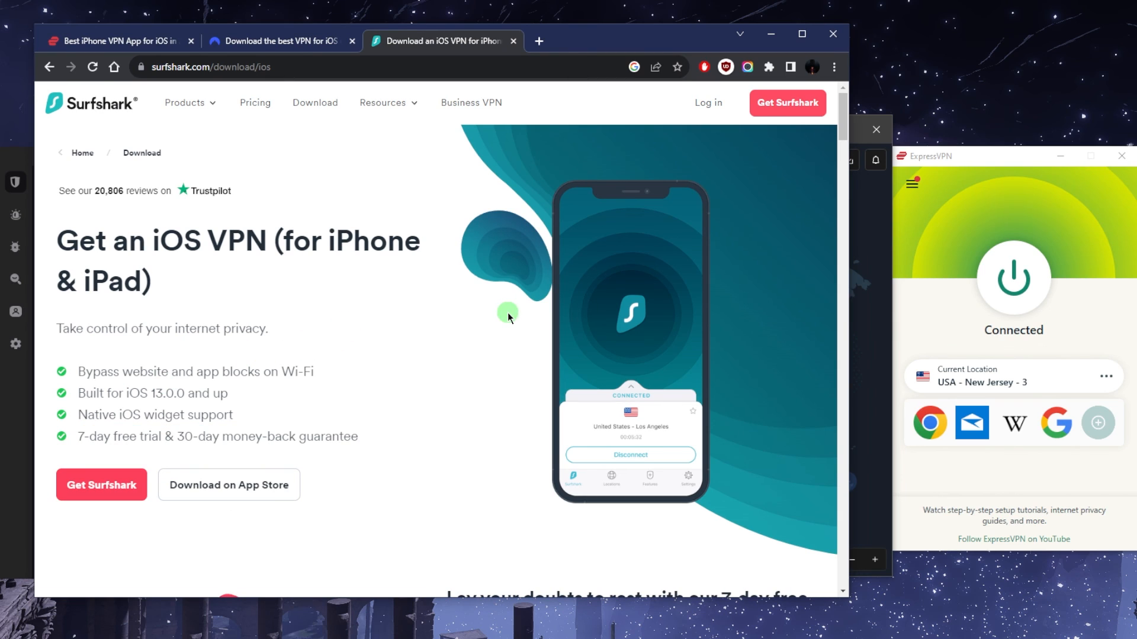